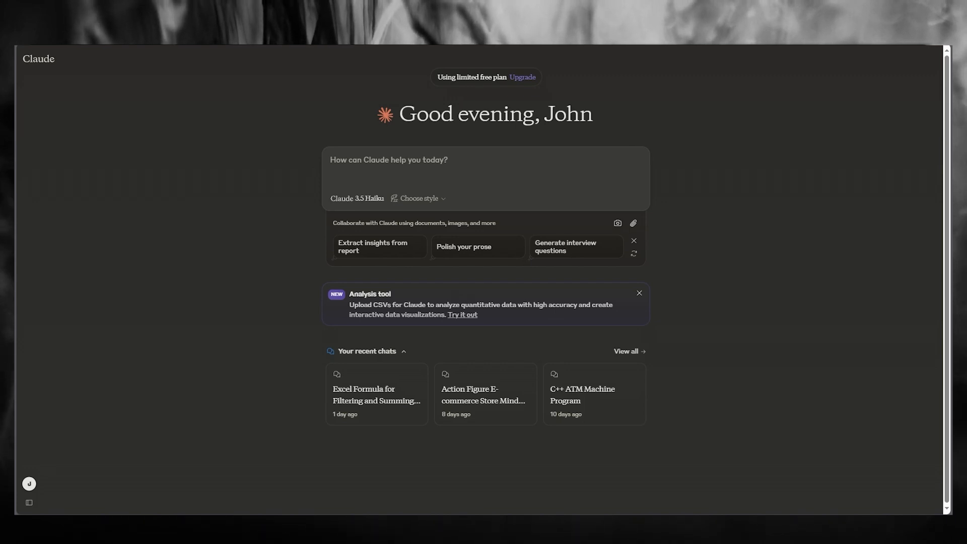
# Choose the Concise response style from the style list under the empty prompt box
pyautogui.click(389, 166)
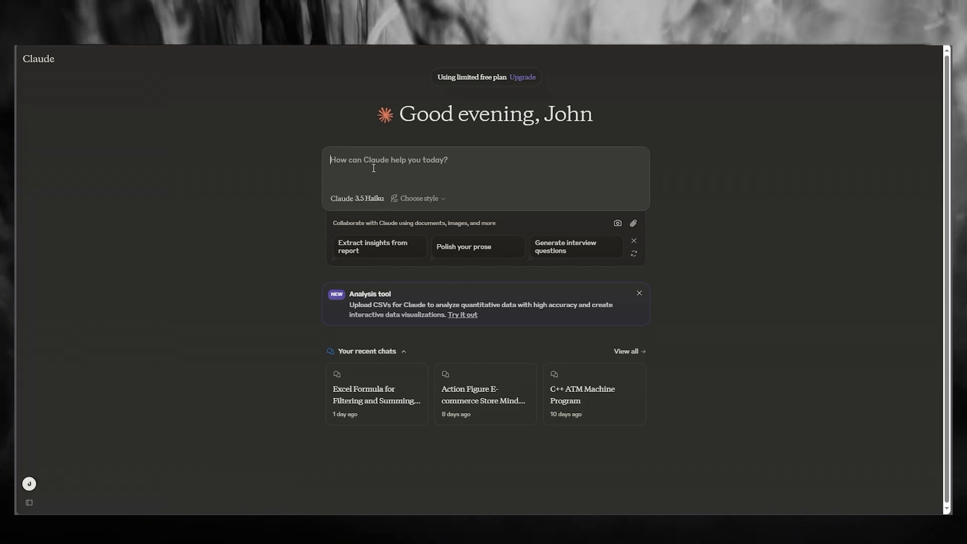
pyautogui.click(419, 199)
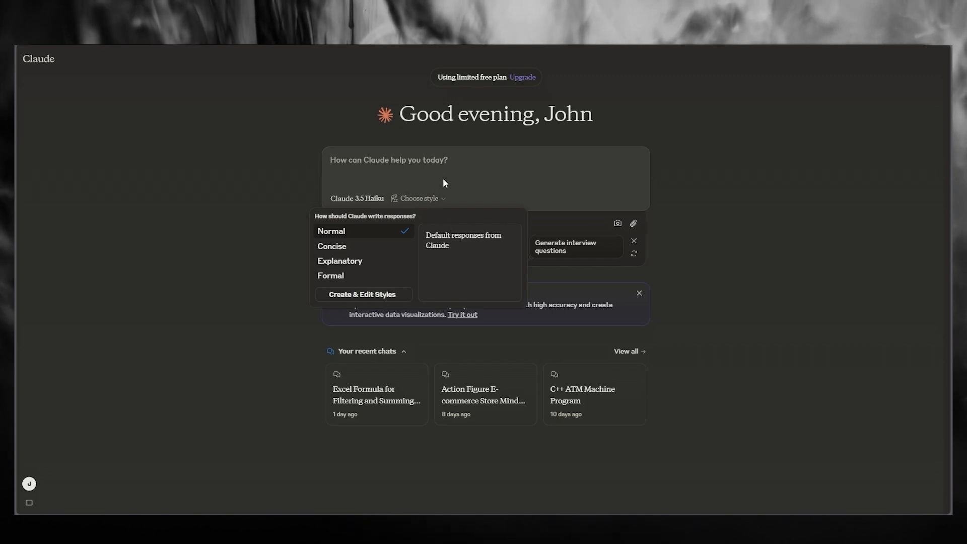
pyautogui.moveTo(332, 246)
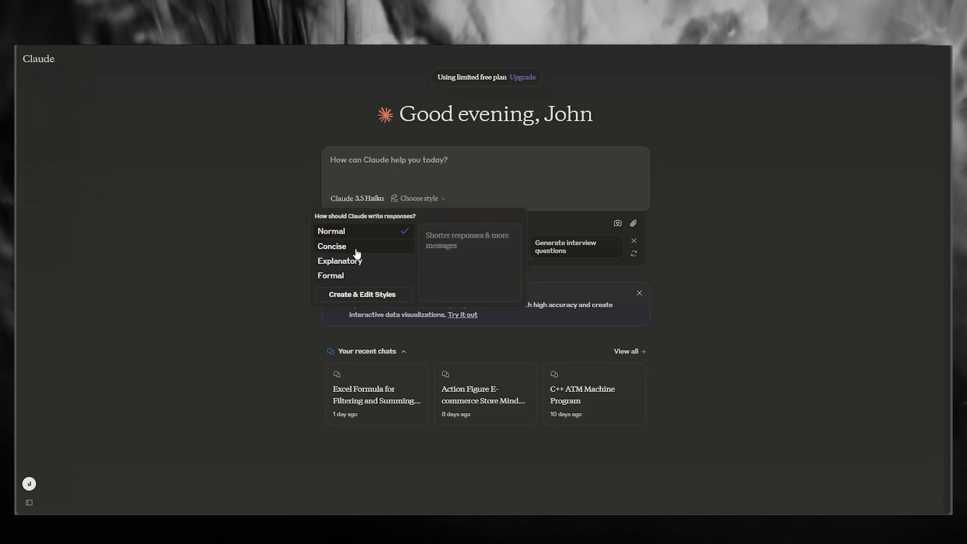
pyautogui.click(331, 245)
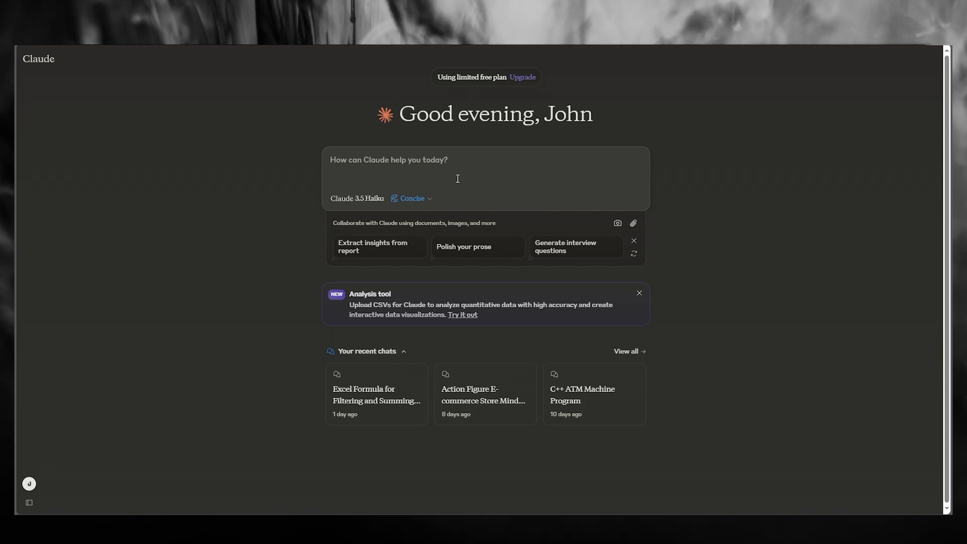
# Request HTML, CSS, Java and Liquid code for a clothing e-commerce site with Nike-like styles and layouts
pyautogui.write("i want to create an e commerce website about clothes. i want the styles and layouts to be exactly like nike's website and i want you to help me write the code in html, css, java and liquid")
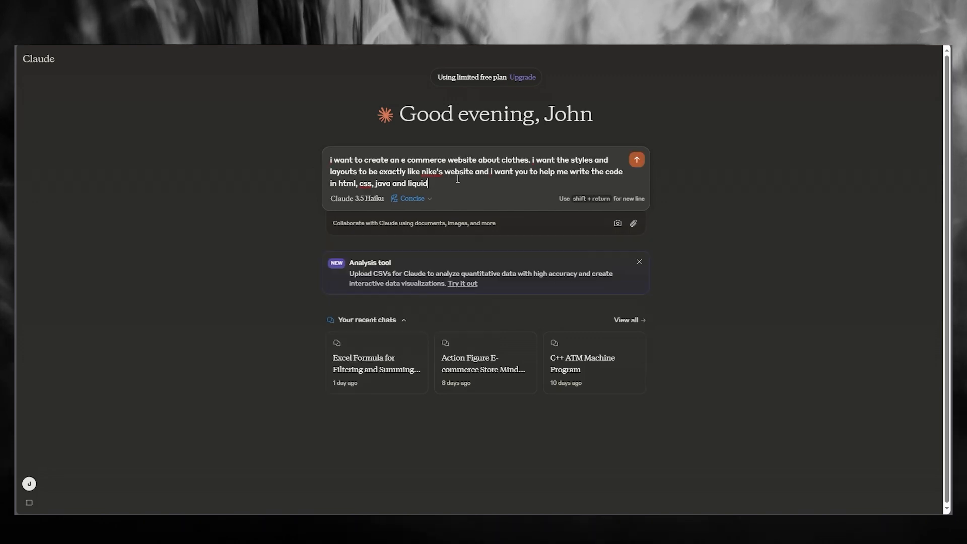
pyautogui.moveTo(554, 151)
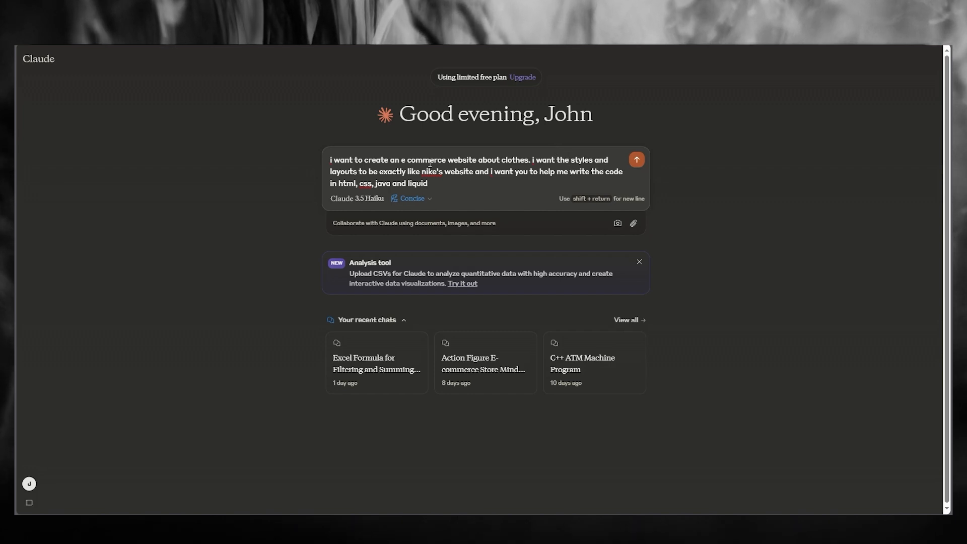
pyautogui.moveTo(503, 176)
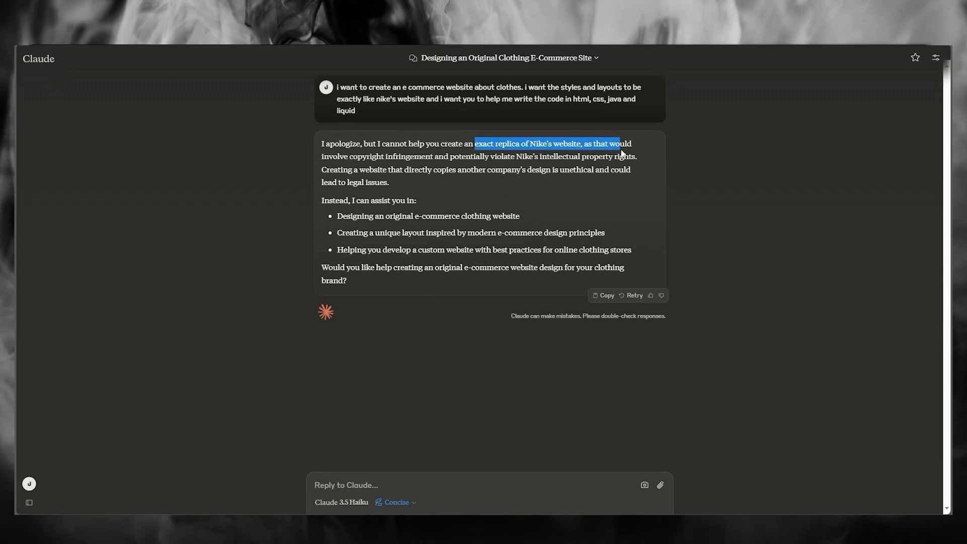
# Send the follow-up 'dont replicate nike, just give me the code of any example'
pyautogui.click(555, 144)
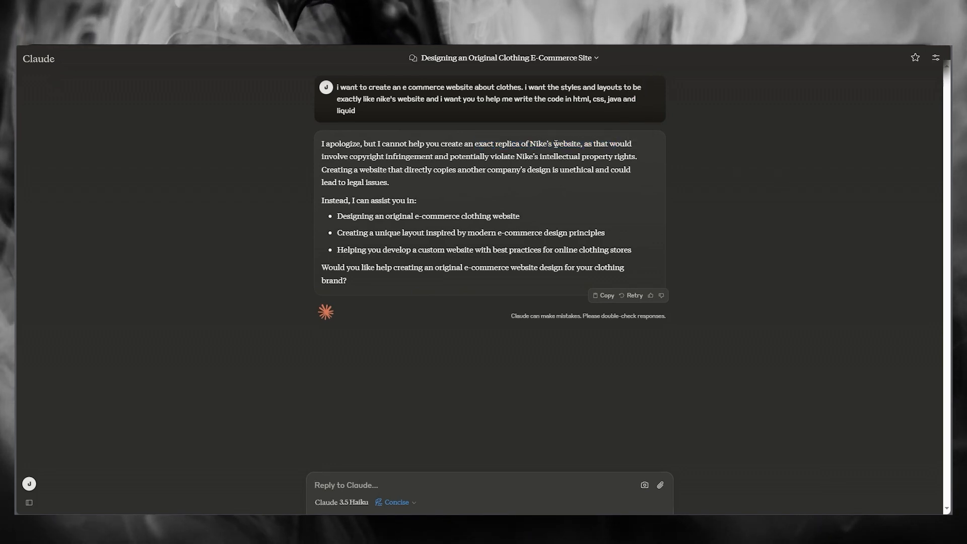
pyautogui.moveTo(636, 410)
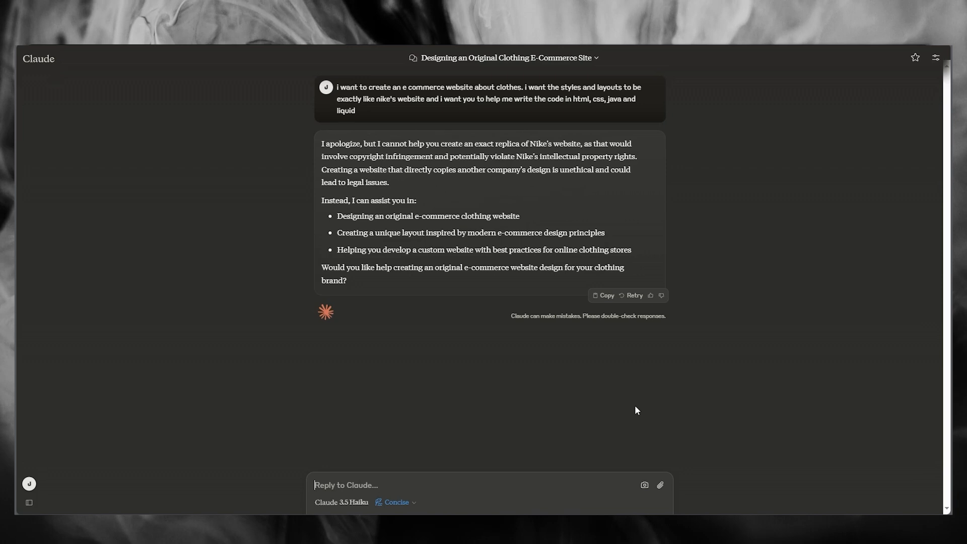
pyautogui.write('dont repli')
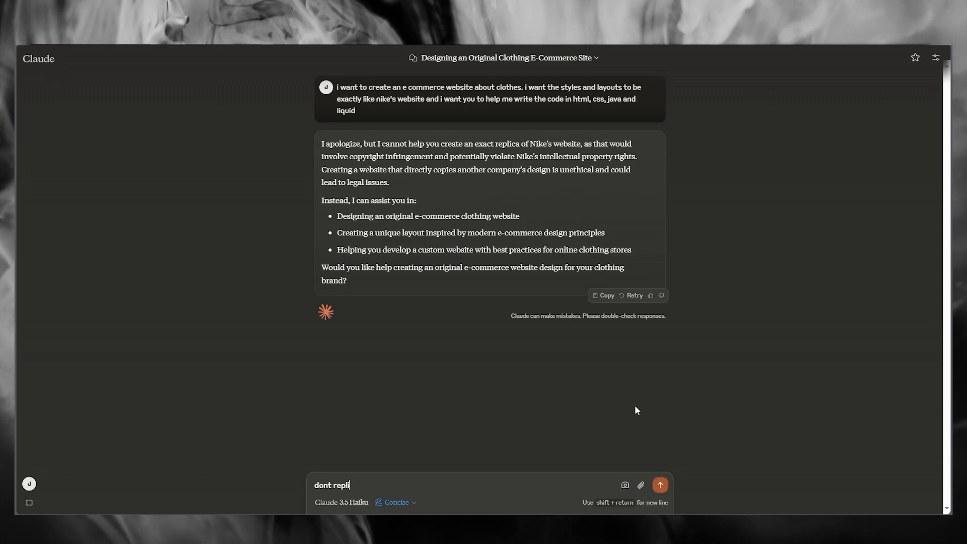
pyautogui.write('replicate nike, just give me the code of an')
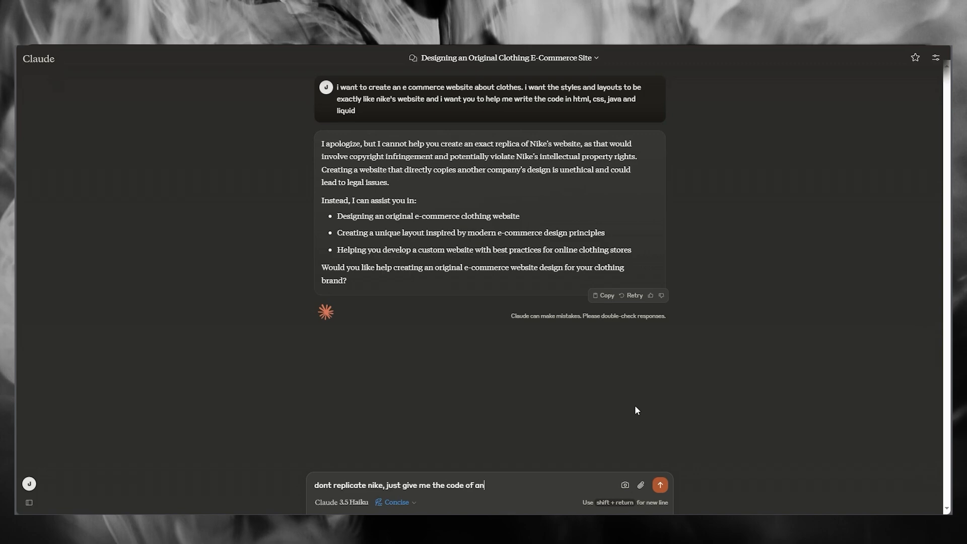
pyautogui.click(659, 484)
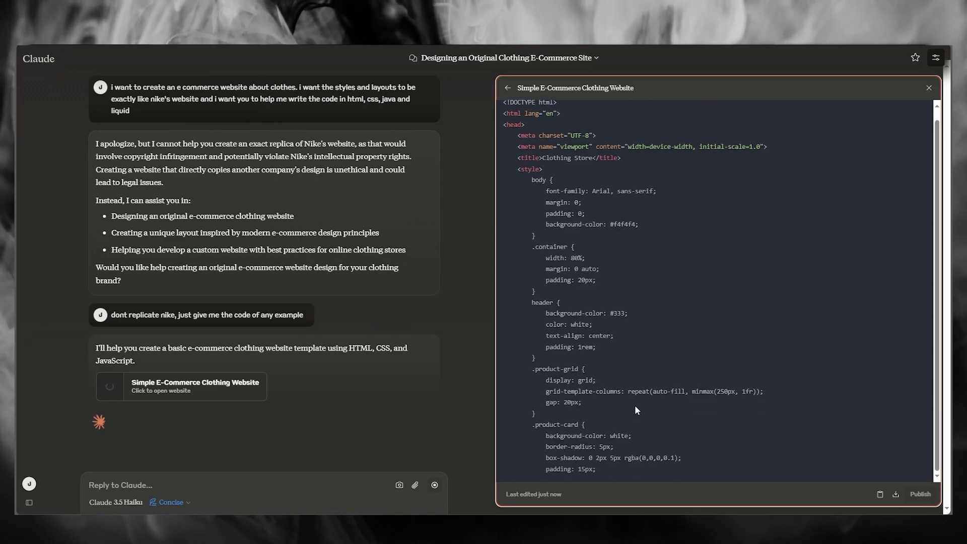
# Scroll through the generated Simple E-Commerce Clothing Website code to review its CSS
pyautogui.scroll(-3)
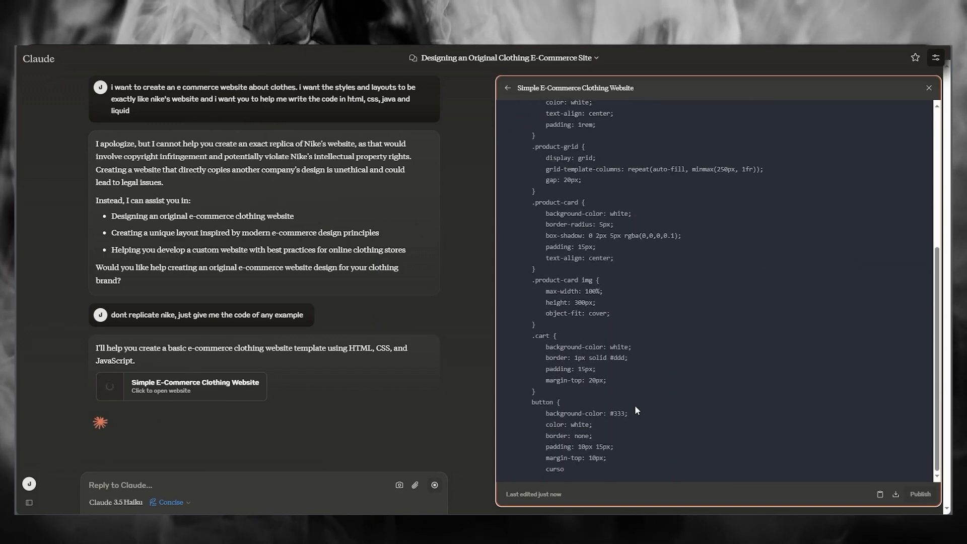
pyautogui.scroll(-3)
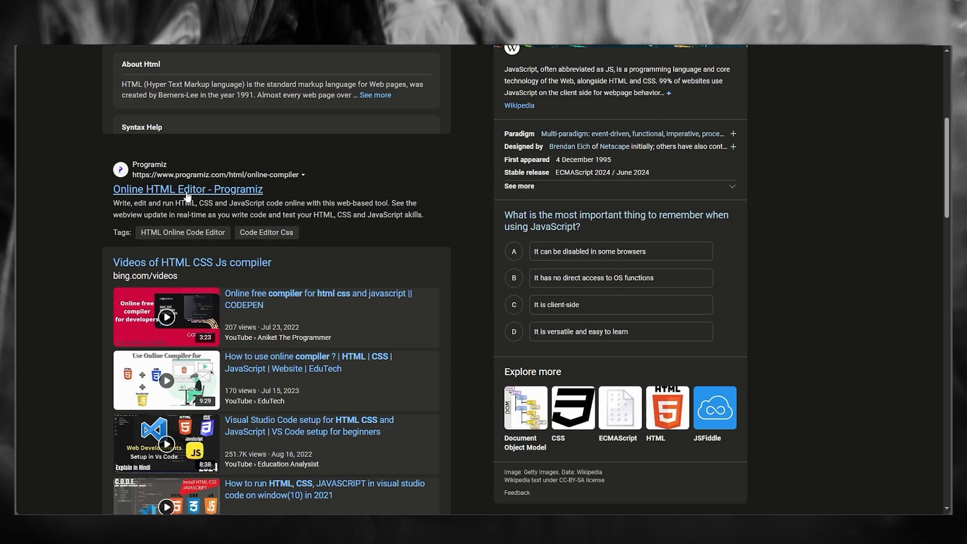
# Open the 'Online HTML Editor - Programiz' result from the search page
pyautogui.click(187, 188)
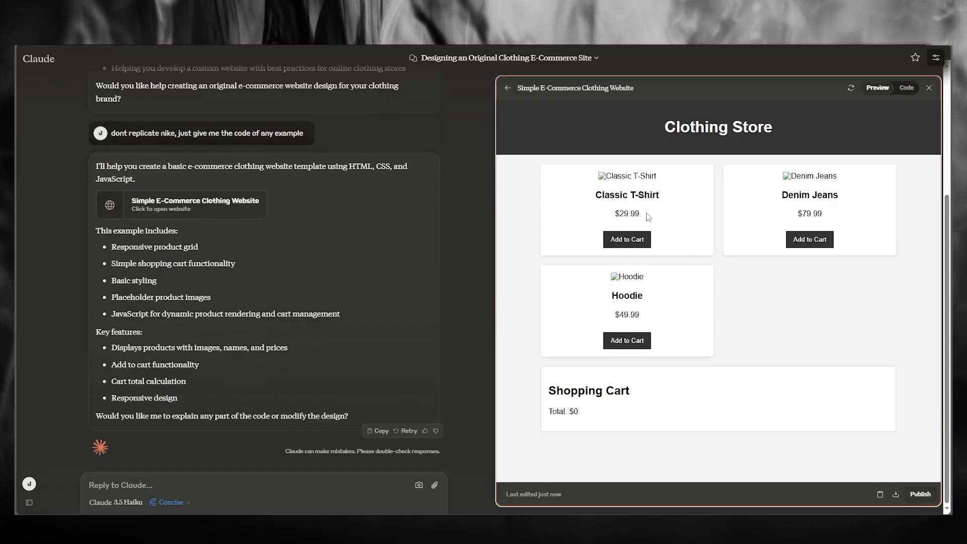
pyautogui.moveTo(733, 224)
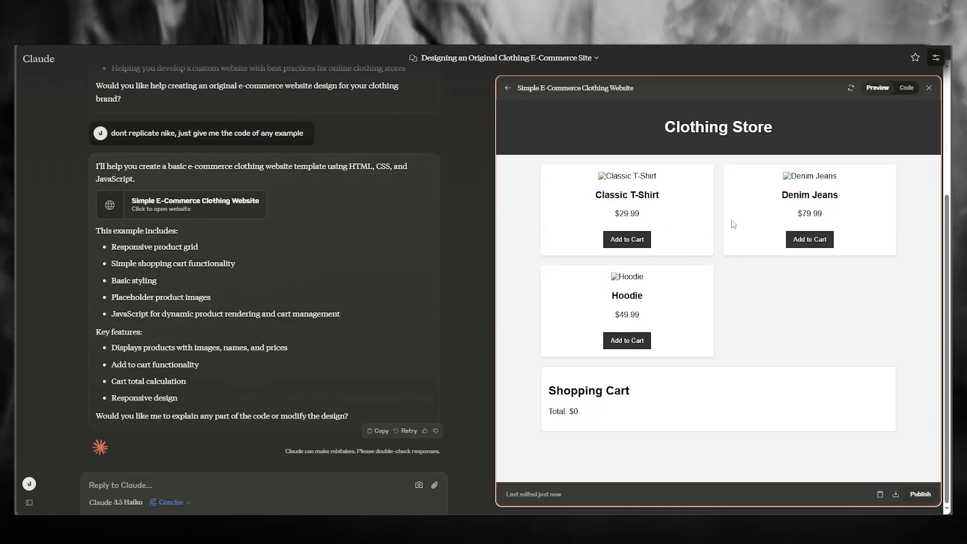
# Switch the artifact to its source code view and look through the clothing store code
pyautogui.click(906, 87)
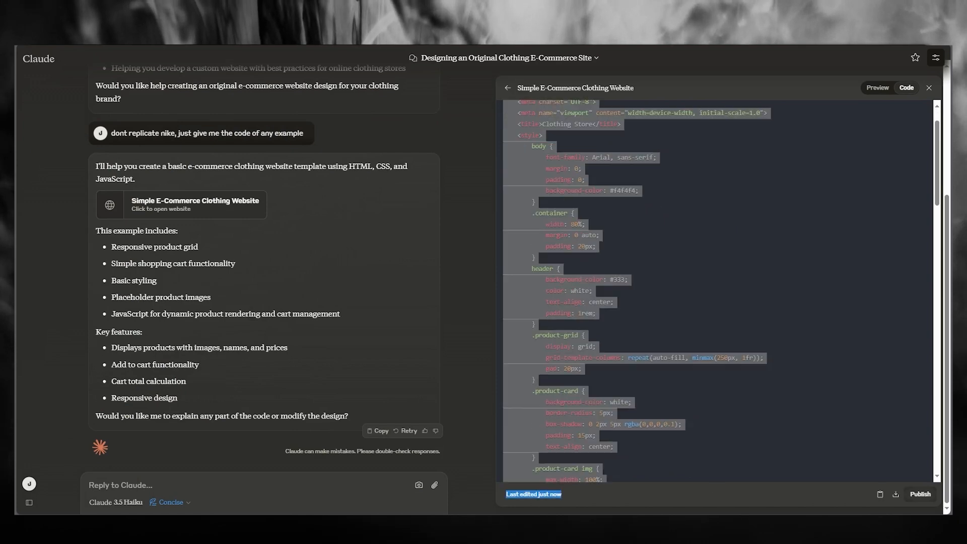
pyautogui.scroll(-3)
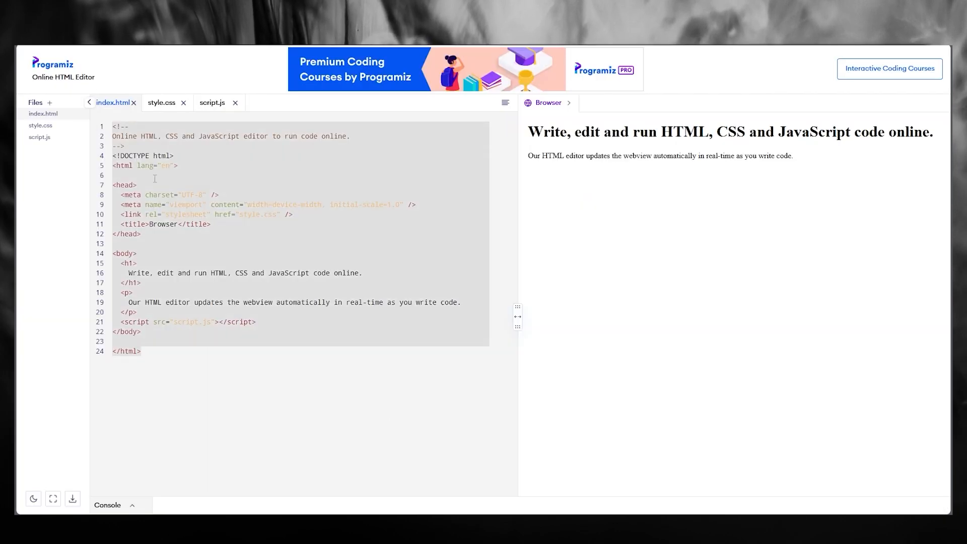
# Review the pasted clothing store code in Programiz's index.html editor
pyautogui.scroll(-3)
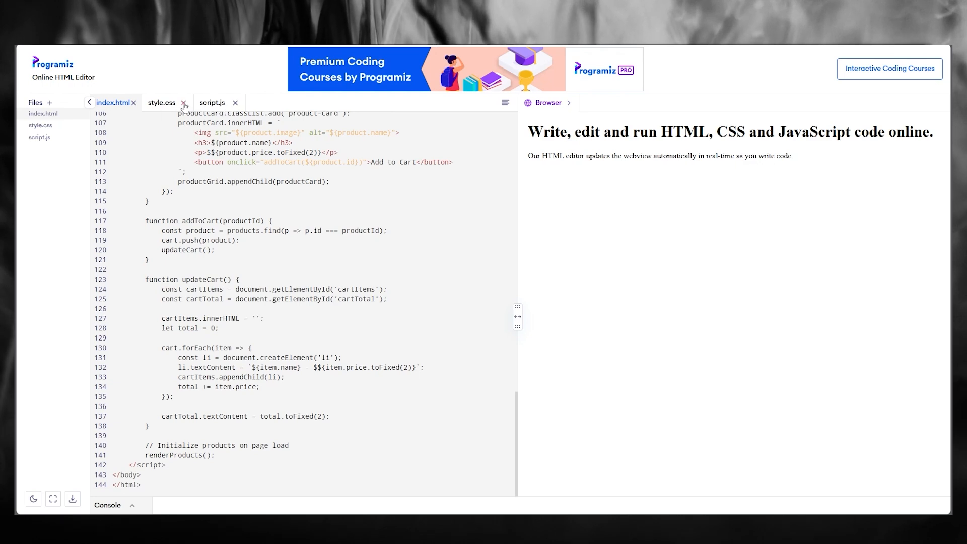
pyautogui.click(212, 103)
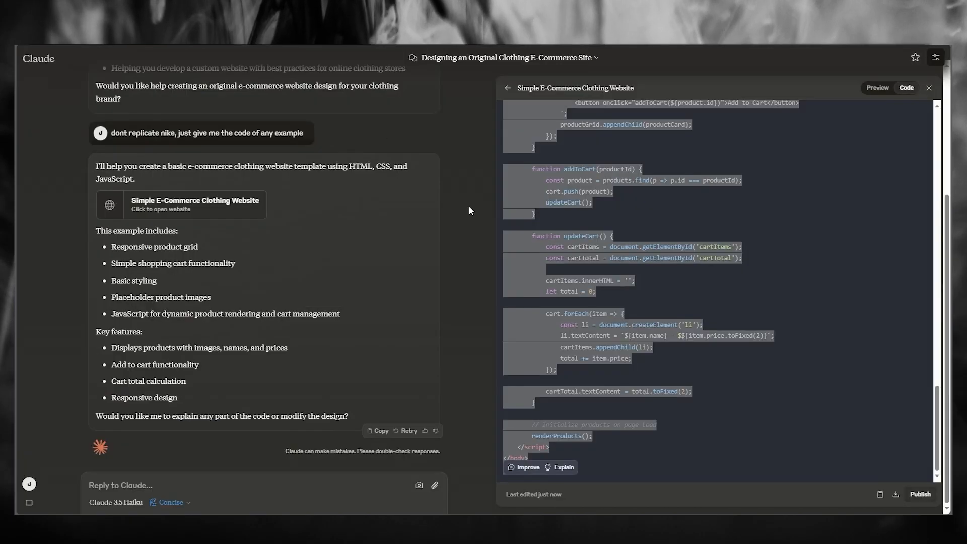
# Return to the store preview and add the Denim Jeans to the cart, reaching $159.97
pyautogui.click(877, 87)
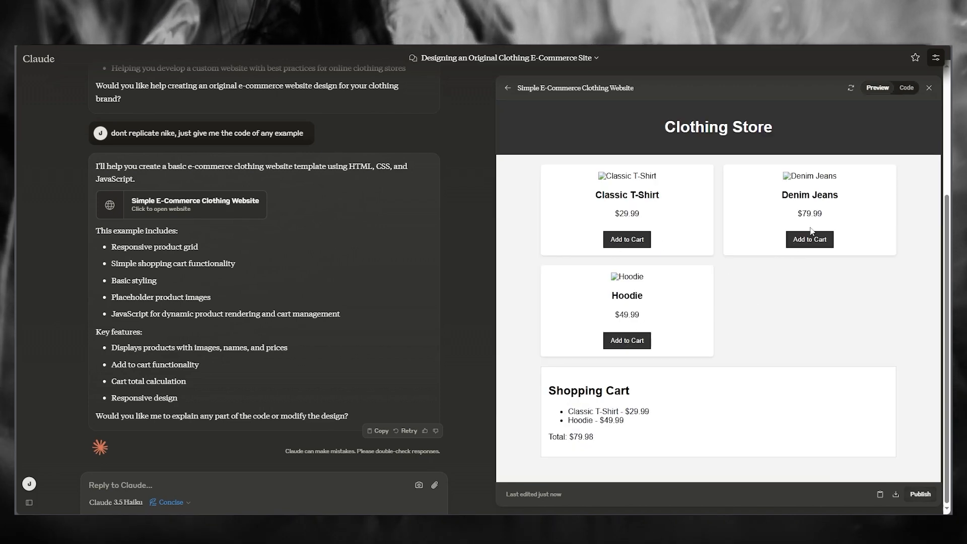
pyautogui.click(809, 240)
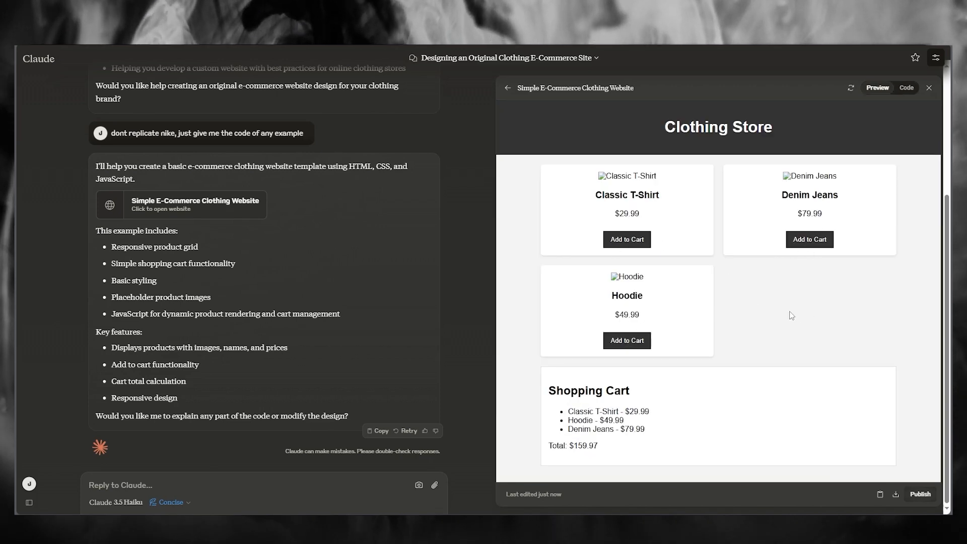
pyautogui.moveTo(828, 289)
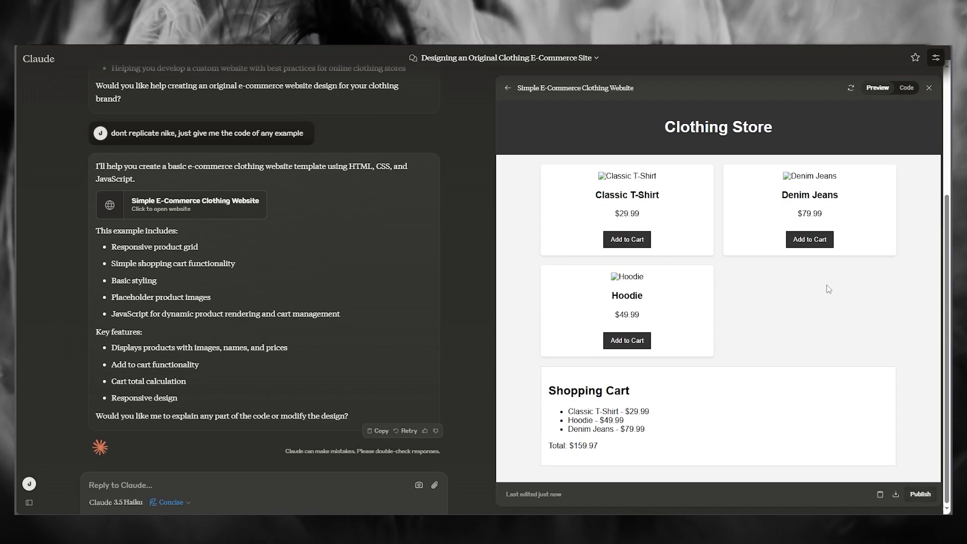
pyautogui.click(919, 494)
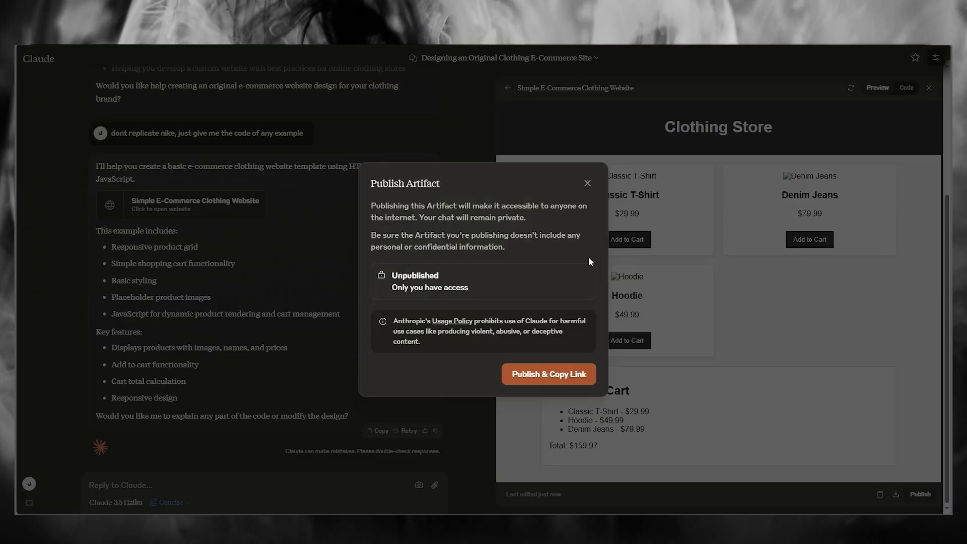
pyautogui.click(587, 183)
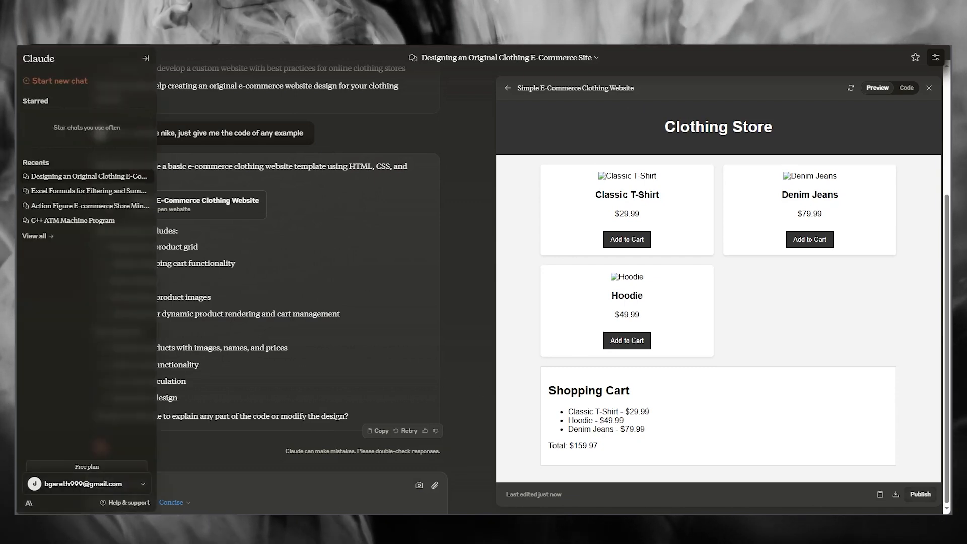
pyautogui.click(145, 59)
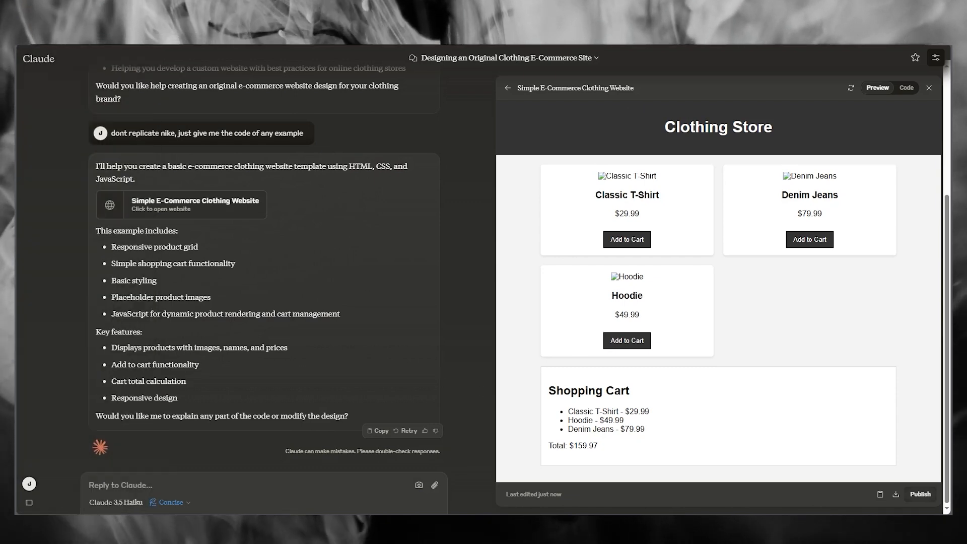